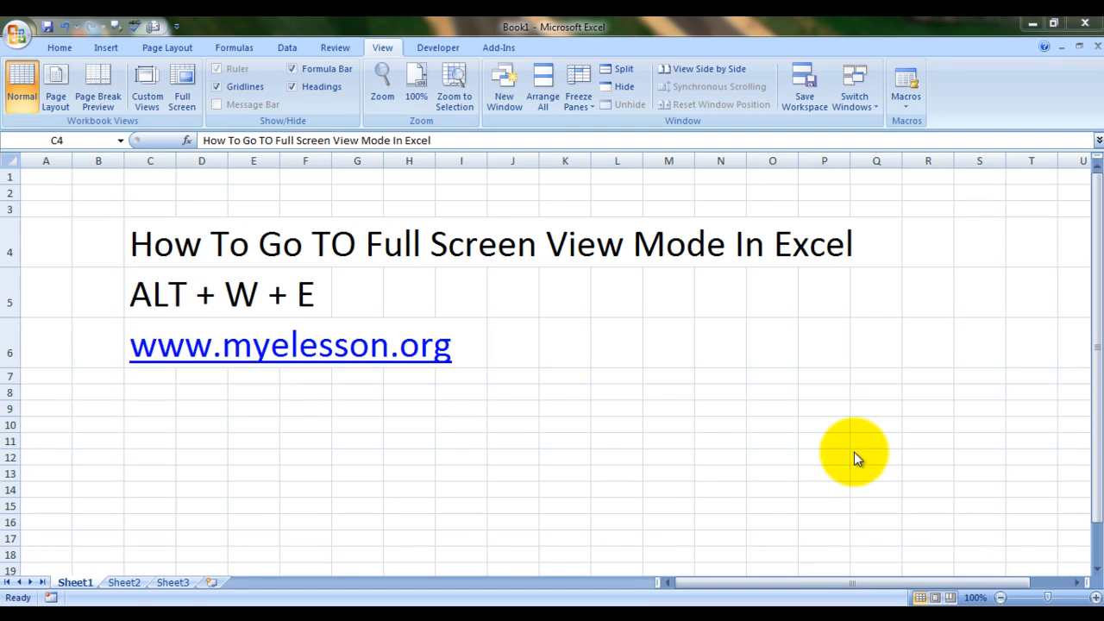
Step: Toggle Full Screen view with Alt+W+E, hiding the ribbon and formula bar
key(alt)
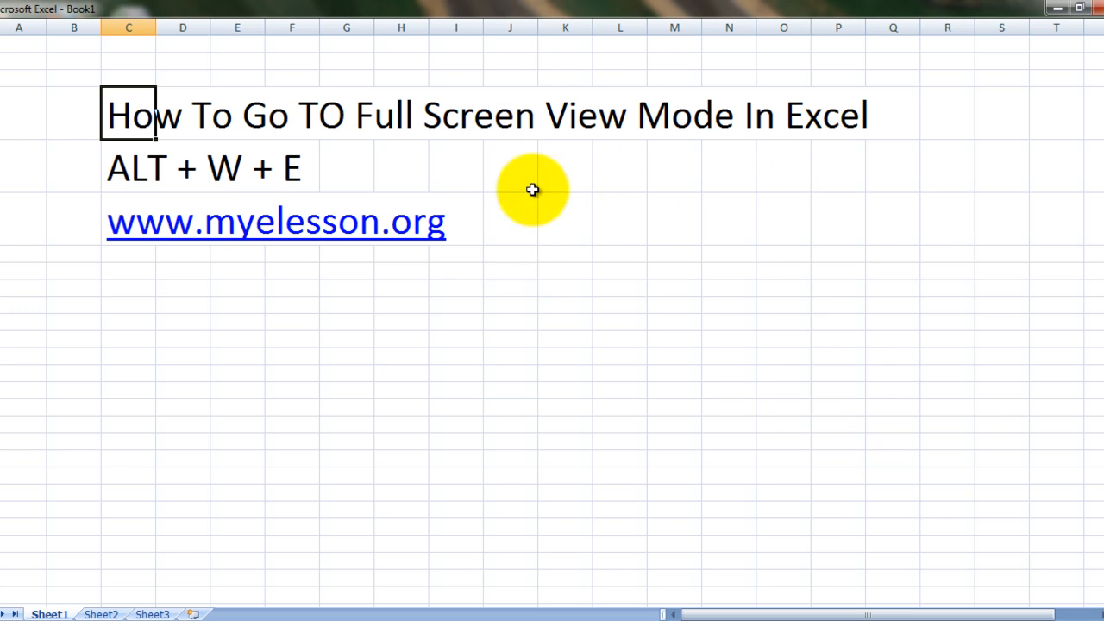
mouse_move(757, 214)
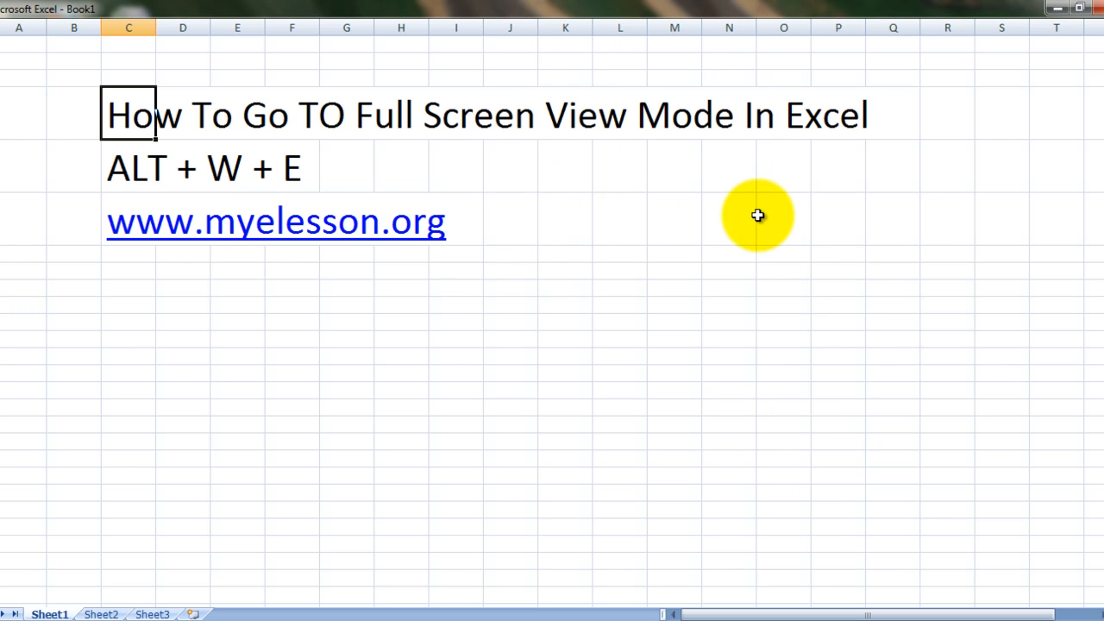
mouse_move(559, 60)
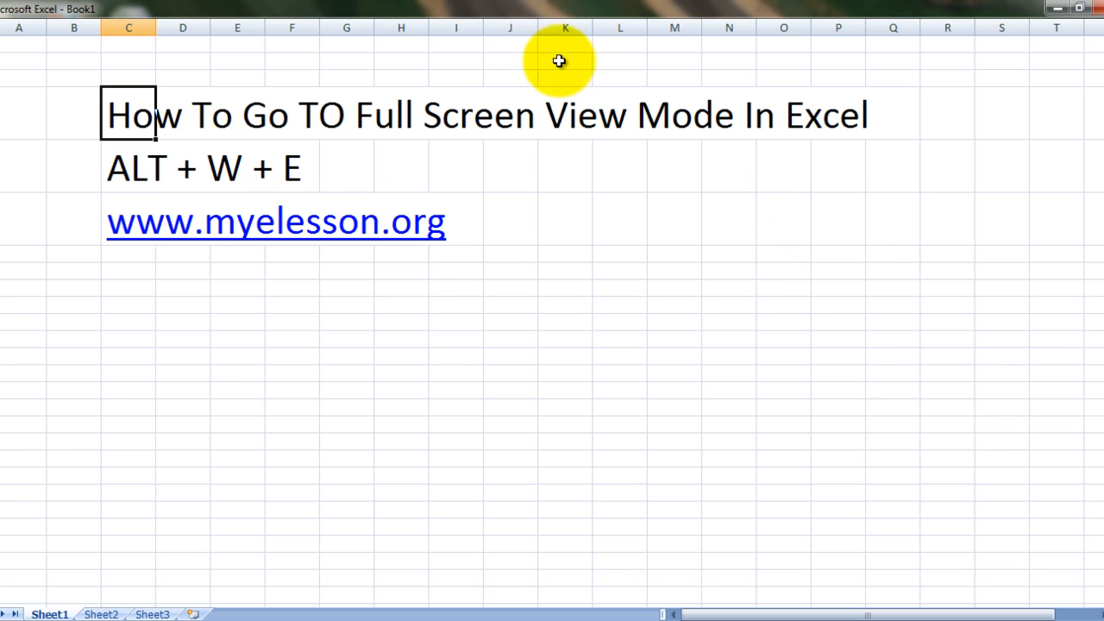
mouse_move(112, 8)
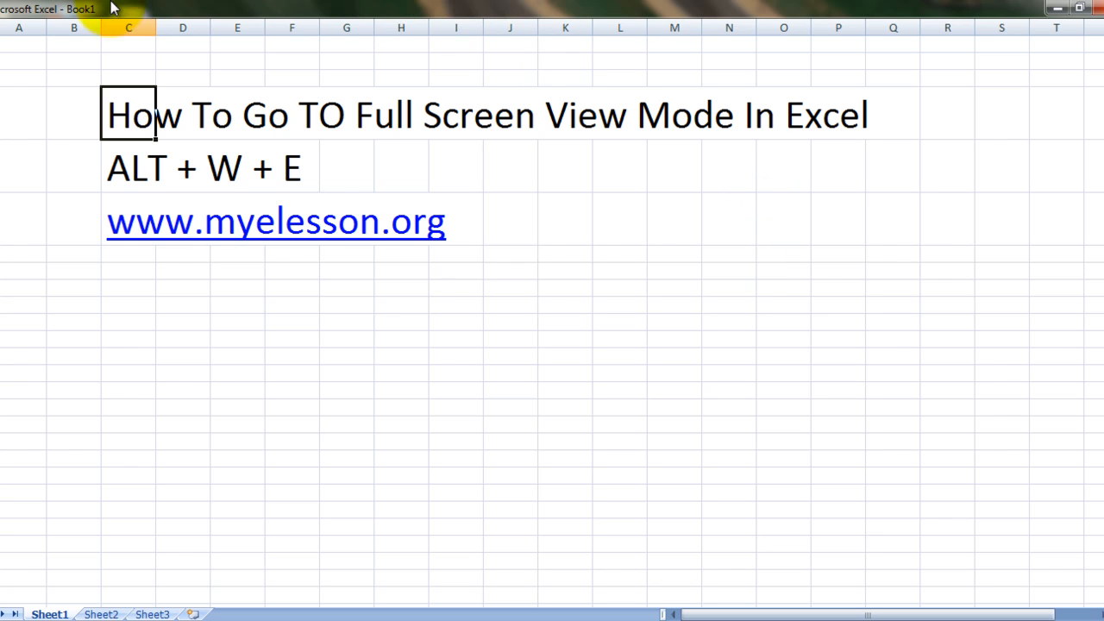
mouse_move(345, 21)
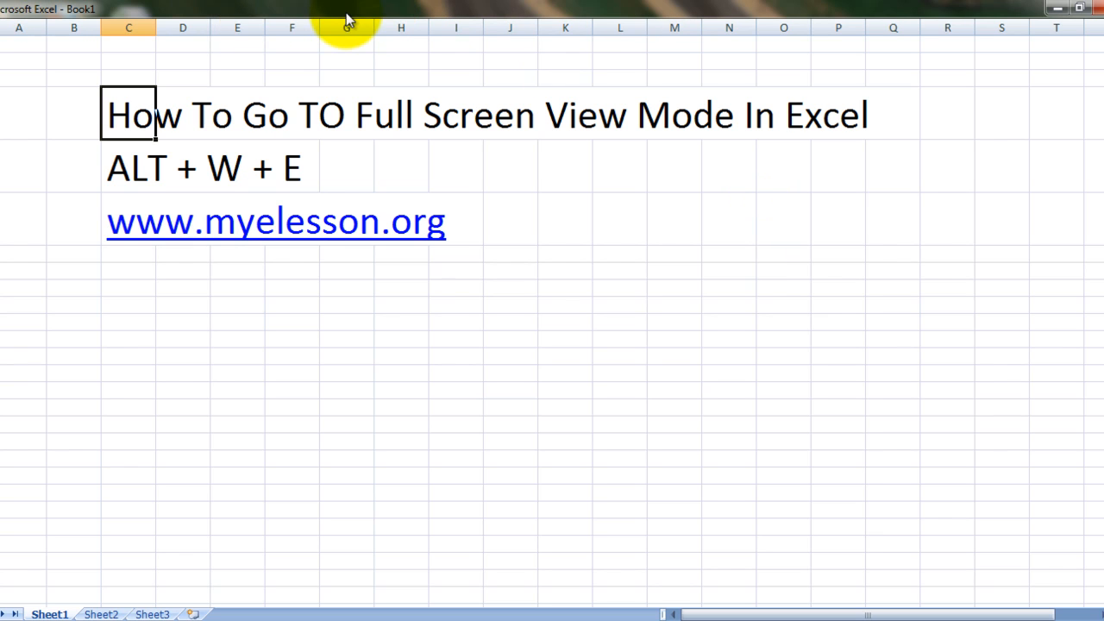
mouse_move(578, 603)
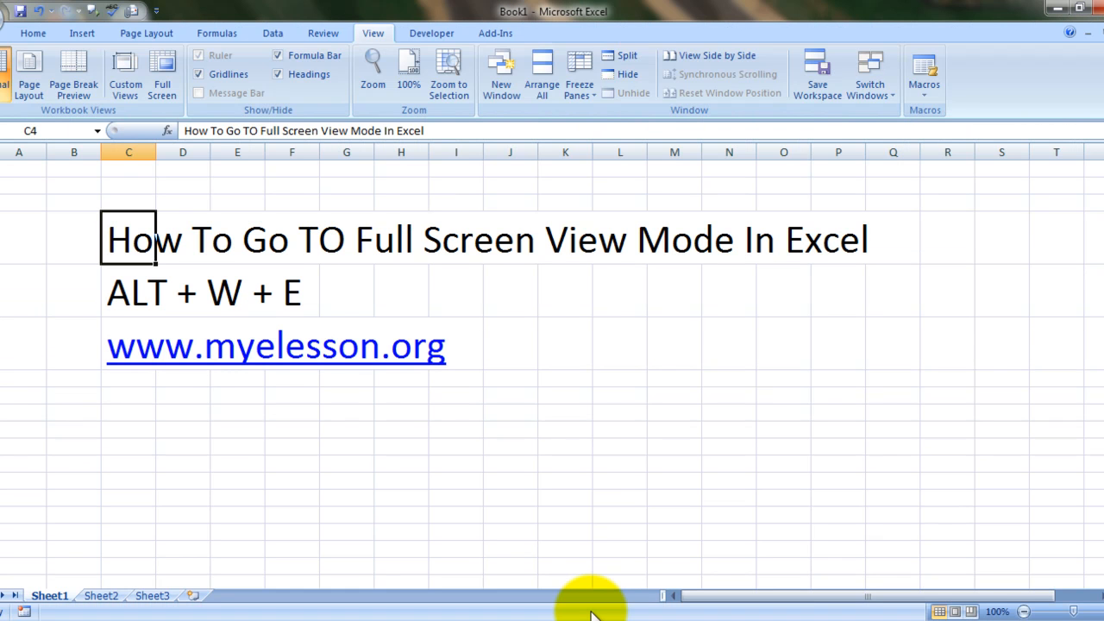
mouse_move(552, 487)
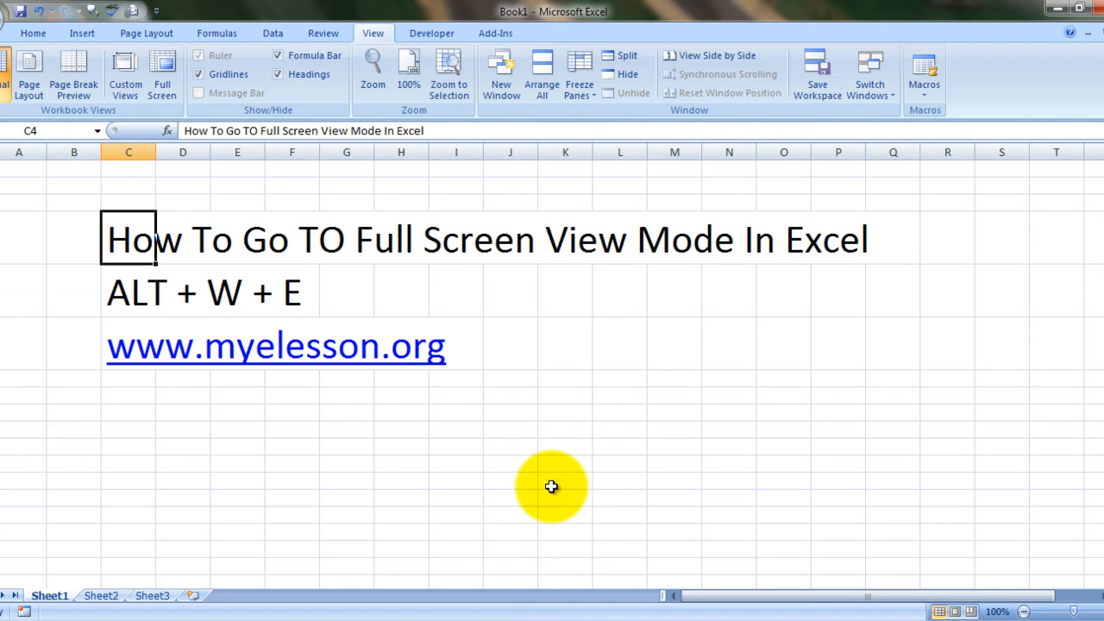
mouse_move(8, 595)
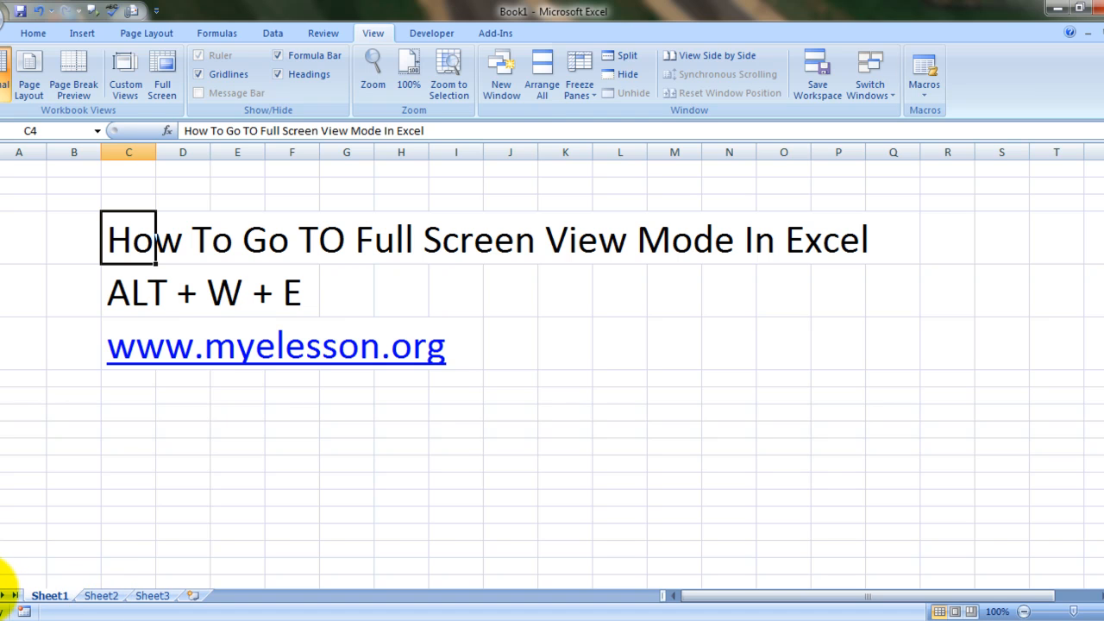
mouse_move(190, 544)
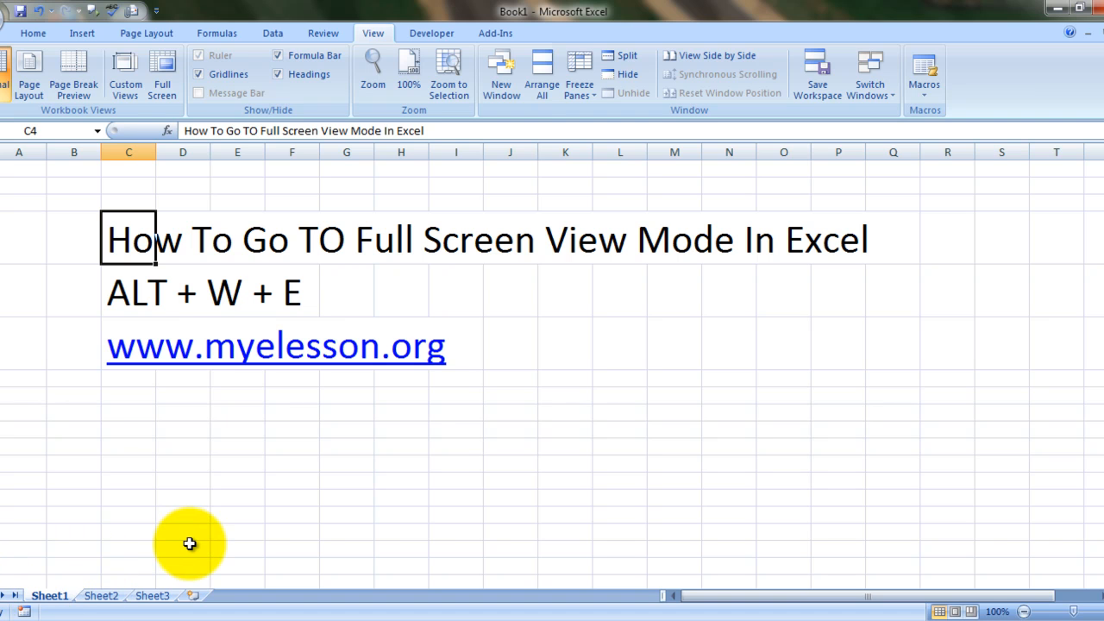
key(alt)
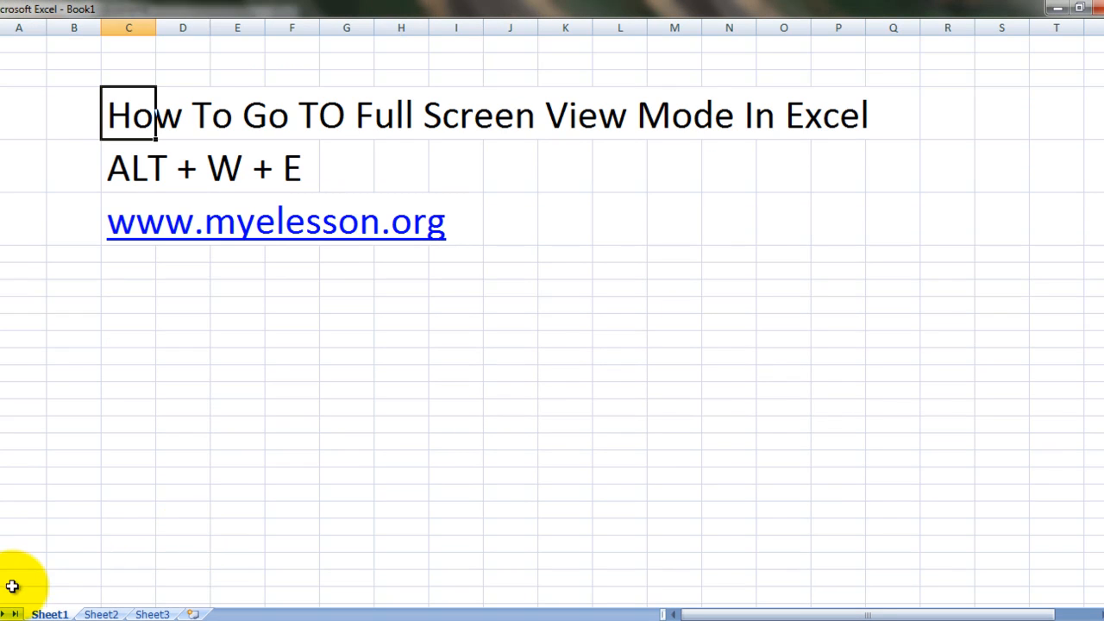
mouse_move(438, 441)
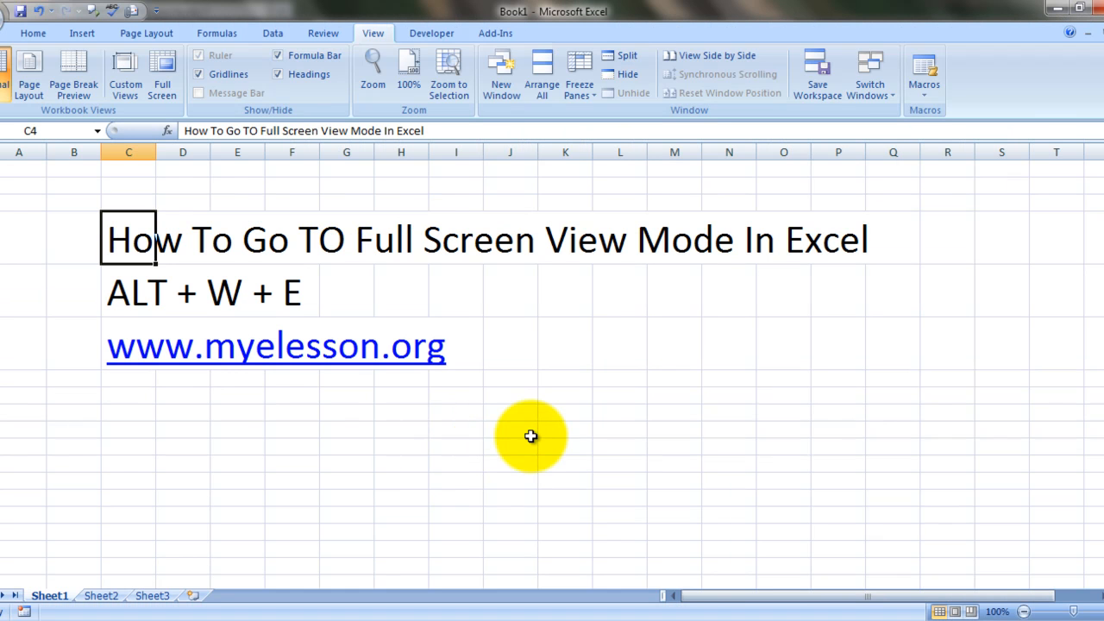
mouse_move(500, 387)
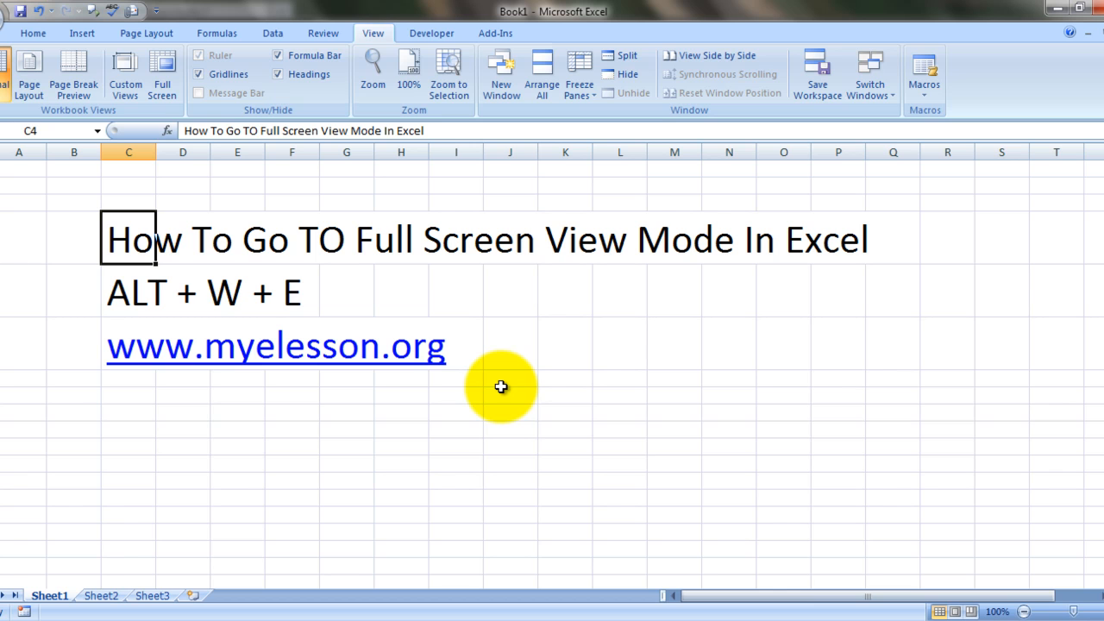
mouse_move(366, 49)
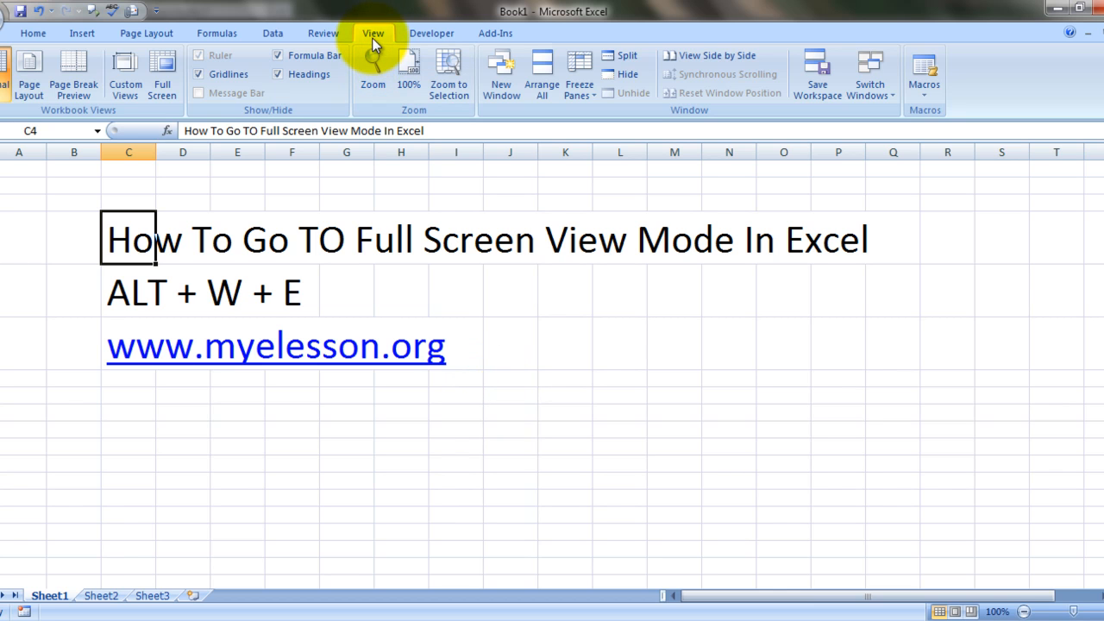
click(162, 72)
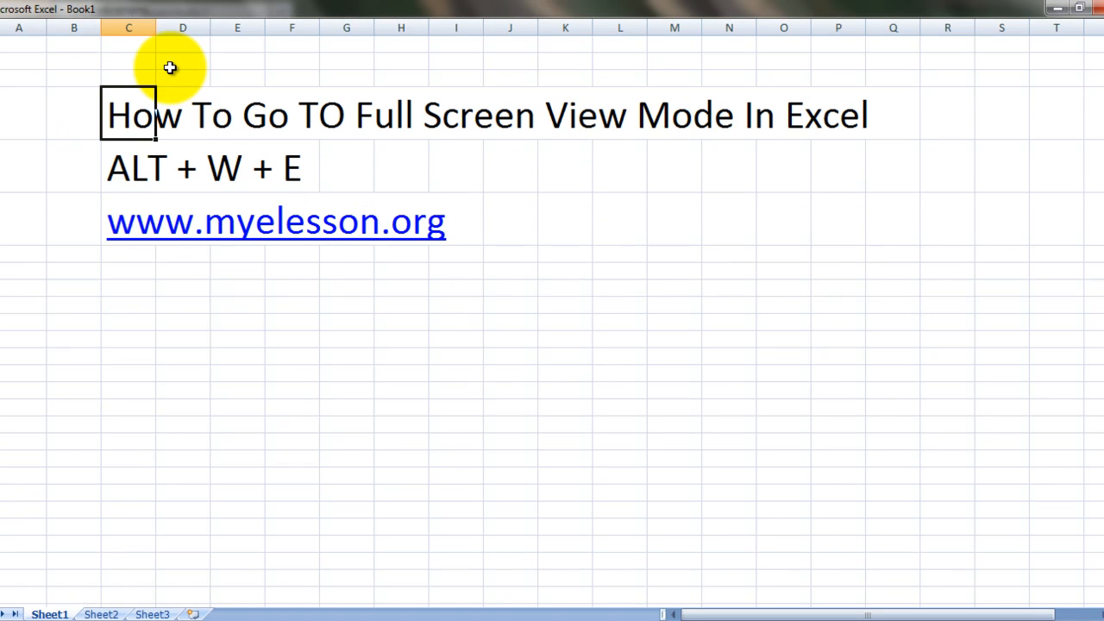
click(162, 73)
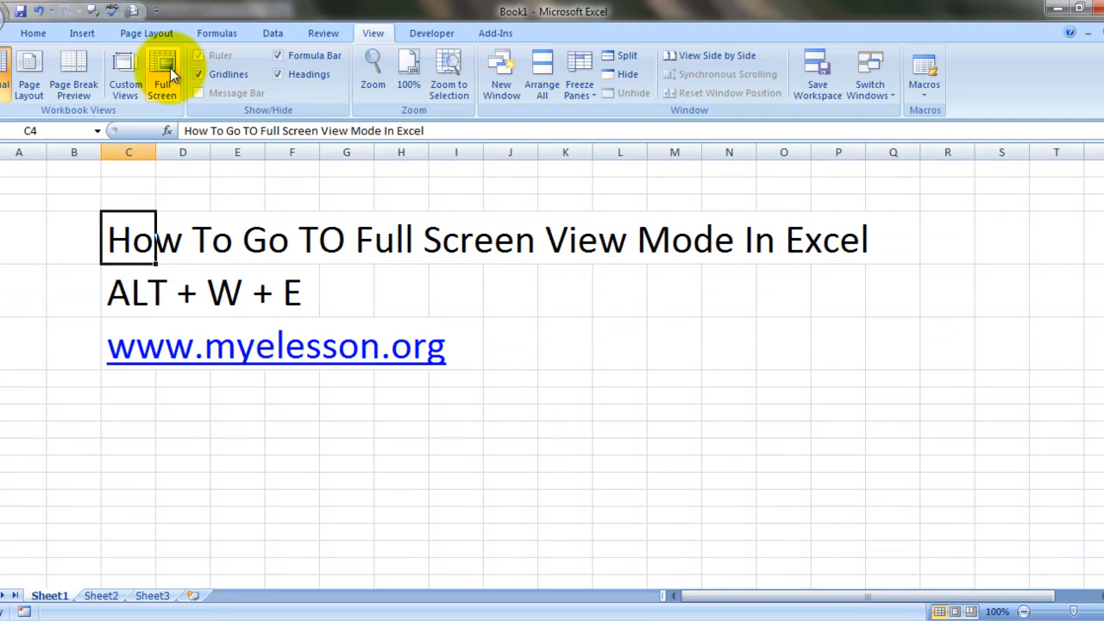
mouse_move(162, 72)
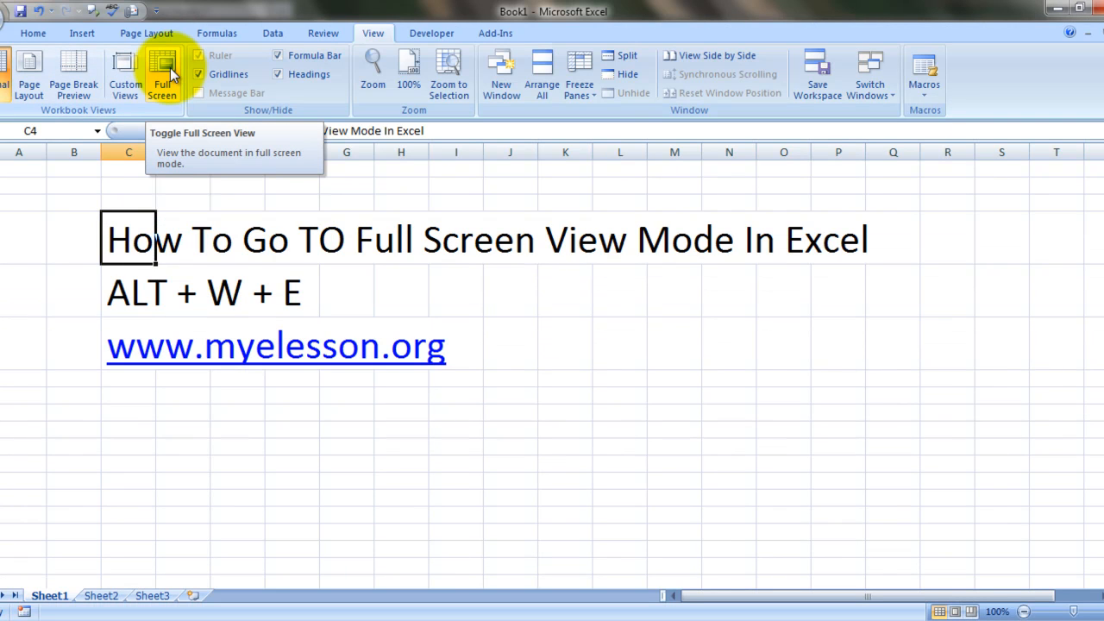
click(566, 325)
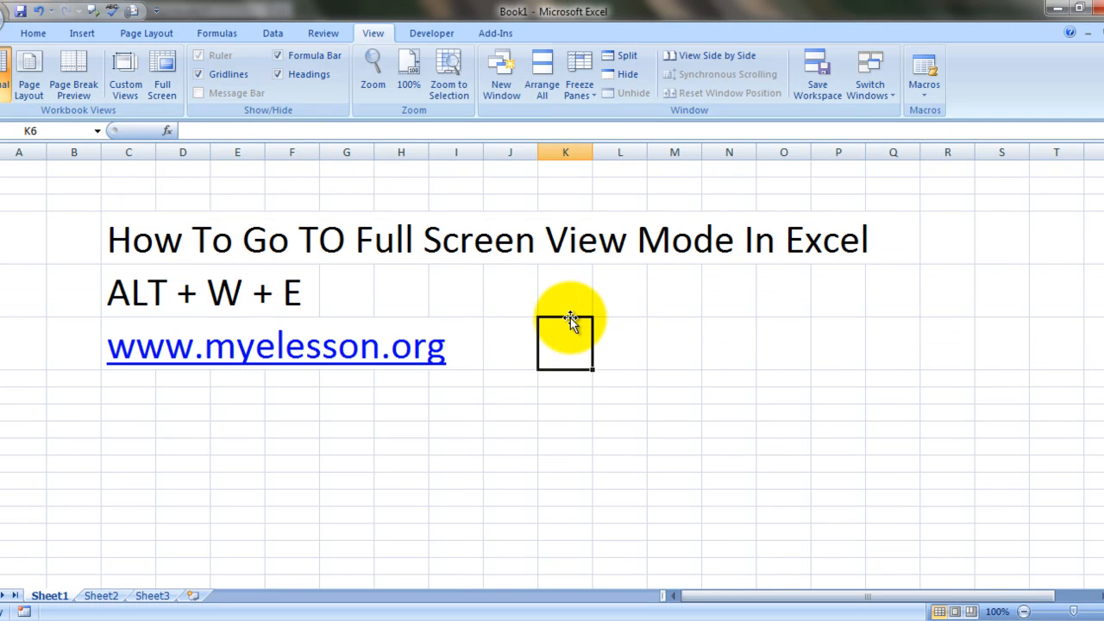